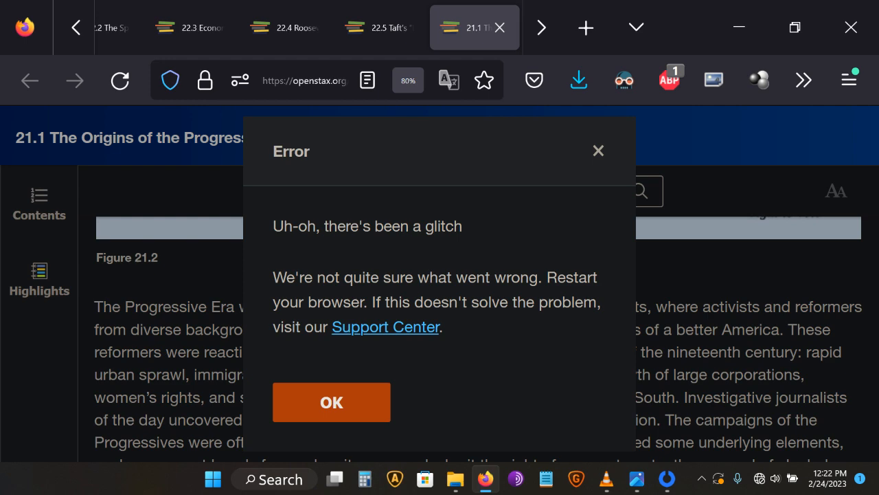
Close the Error dialog with OK to clear the glitch notice from section 21.1
{"action": "left_click", "coordinate": [332, 401]}
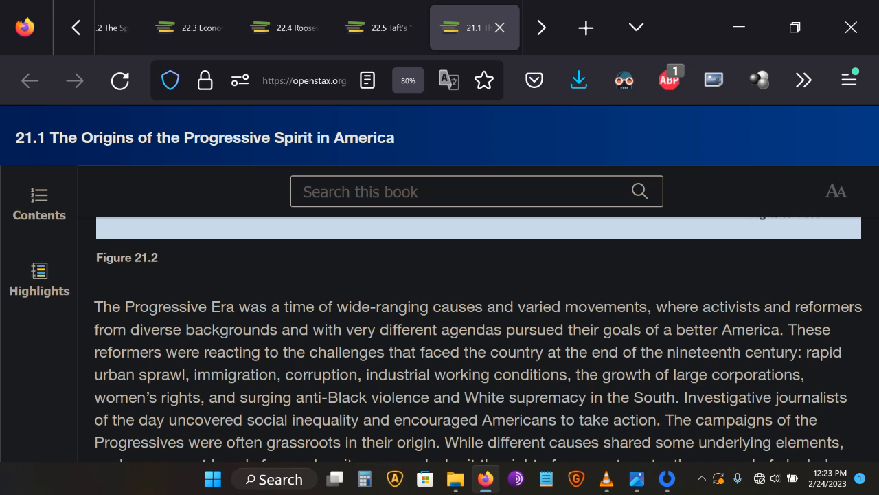
Scroll down to The Muckrakers heading and its highlighted opening paragraph
{"action": "scroll", "scroll_direction": "down", "scroll_amount": 3}
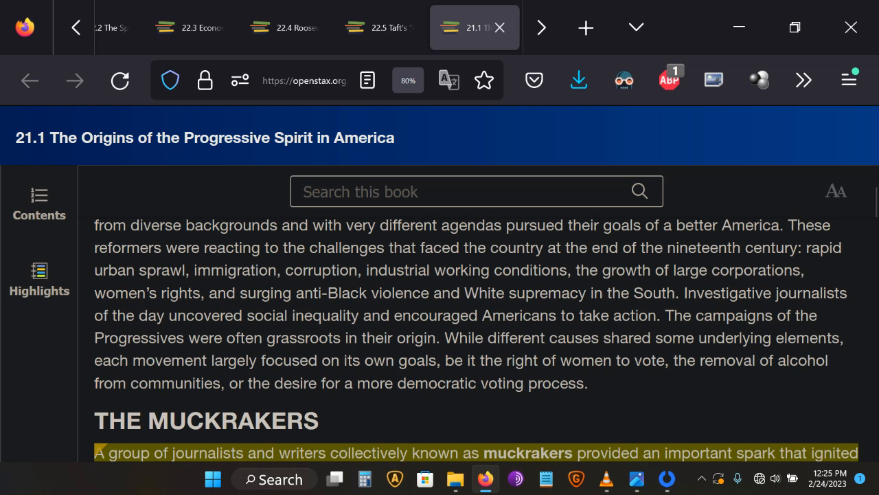
{"action": "scroll", "scroll_direction": "down", "scroll_amount": 3}
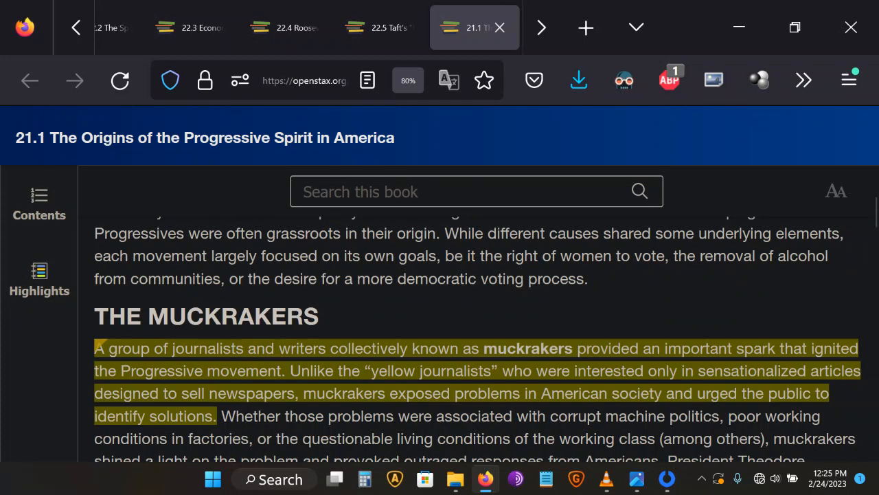